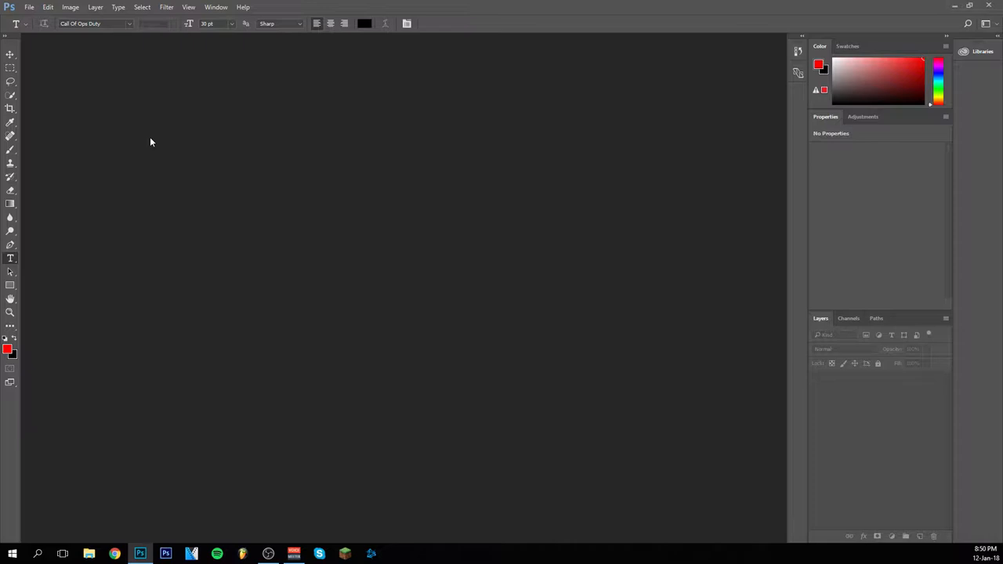
{"action": "mouse_move", "coordinate": [163, 144]}
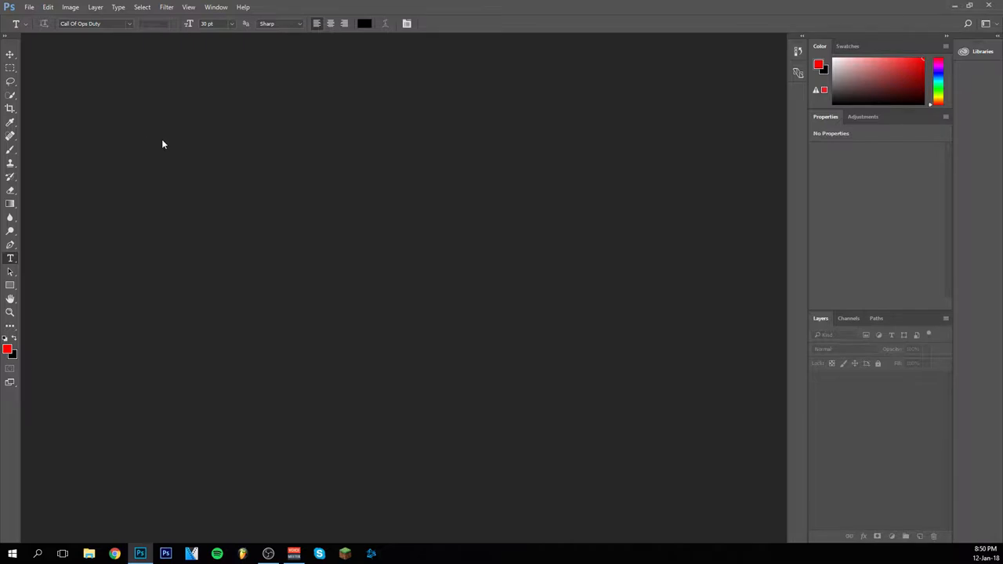
{"action": "mouse_move", "coordinate": [159, 148]}
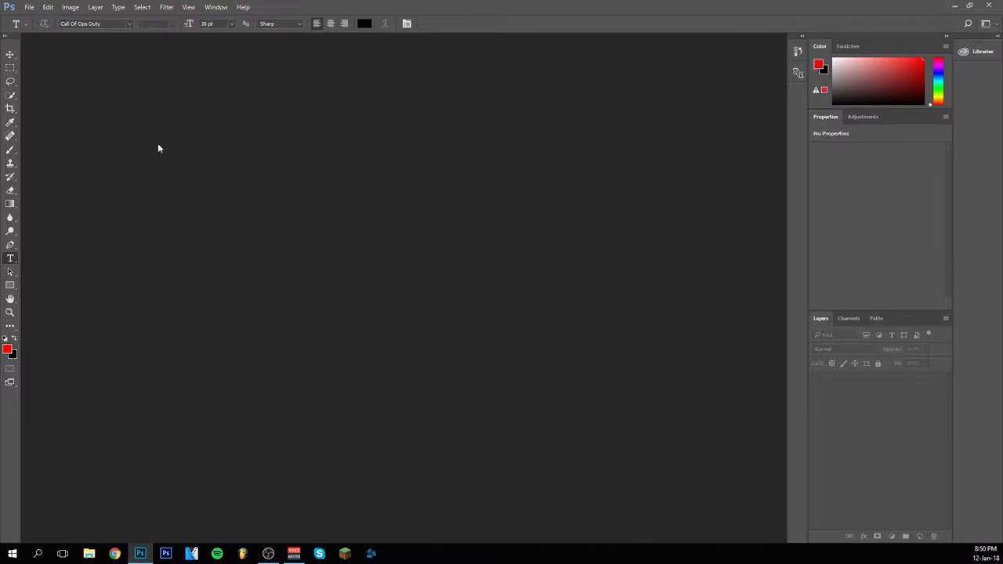
{"action": "mouse_move", "coordinate": [134, 152]}
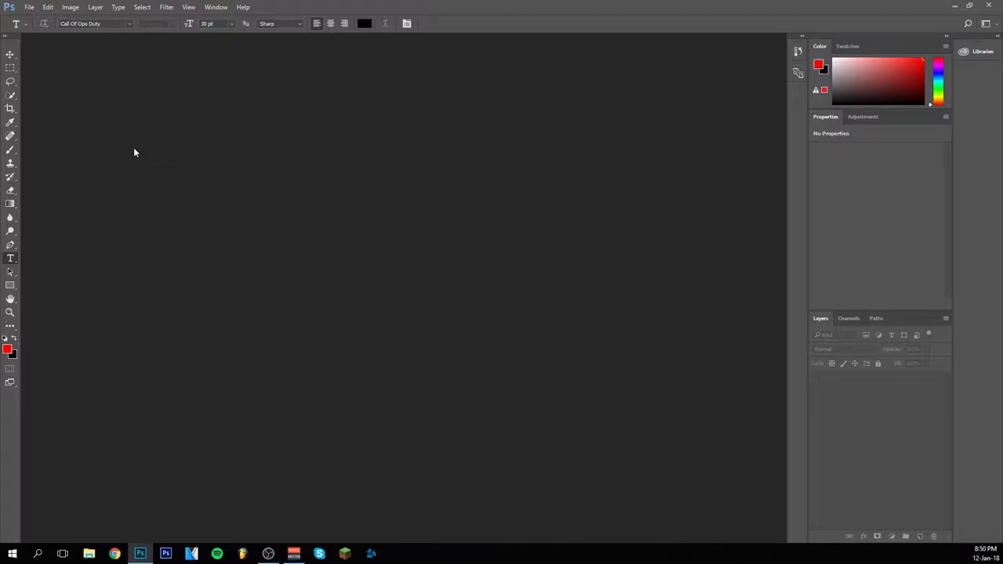
Step: Create a 1920×1080, 300 ppi document and convert its white Background into Layer 0
{"action": "left_click", "coordinate": [29, 7]}
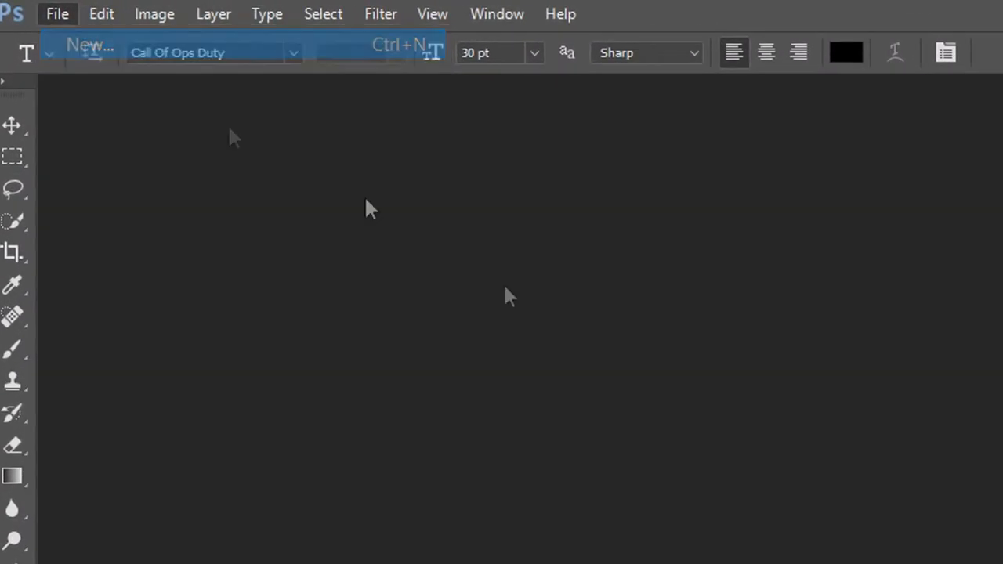
{"action": "left_click", "coordinate": [89, 45]}
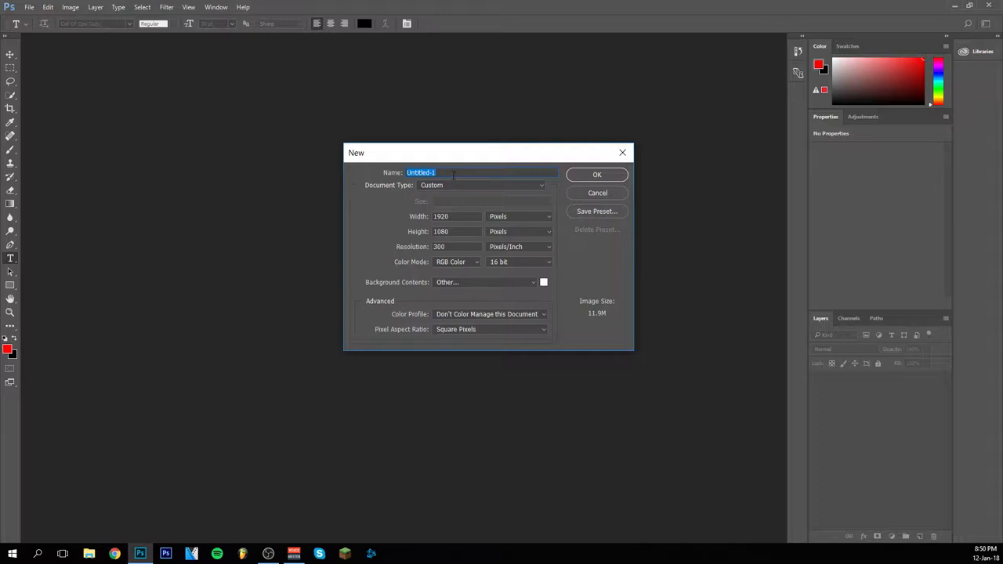
{"action": "mouse_move", "coordinate": [452, 185]}
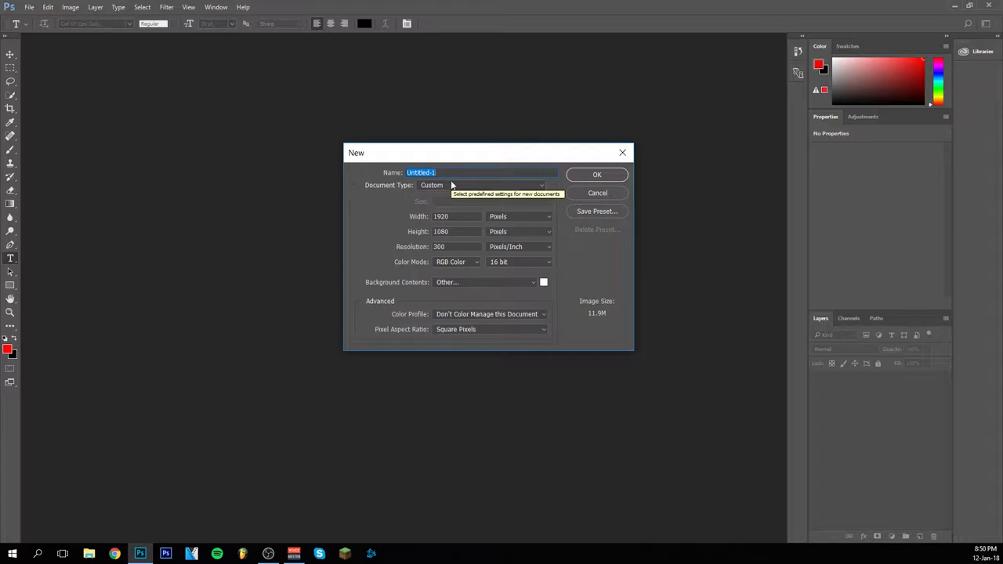
{"action": "mouse_move", "coordinate": [391, 215]}
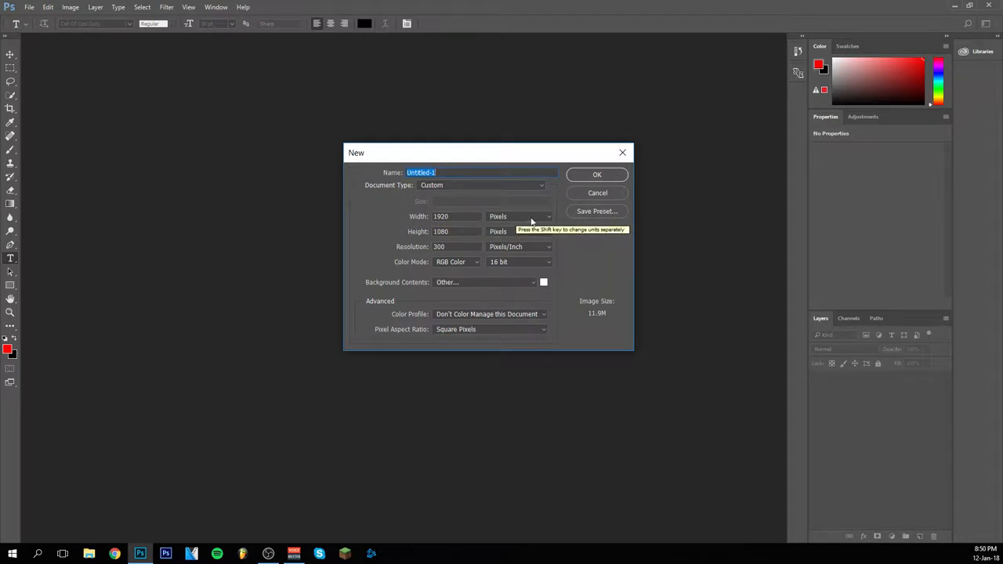
{"action": "mouse_move", "coordinate": [596, 259]}
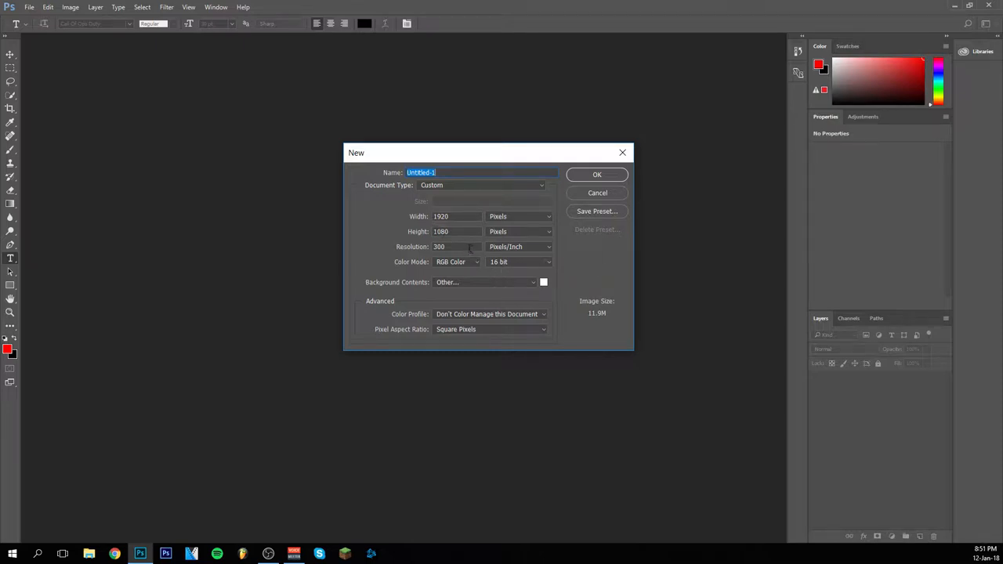
{"action": "mouse_move", "coordinate": [455, 246]}
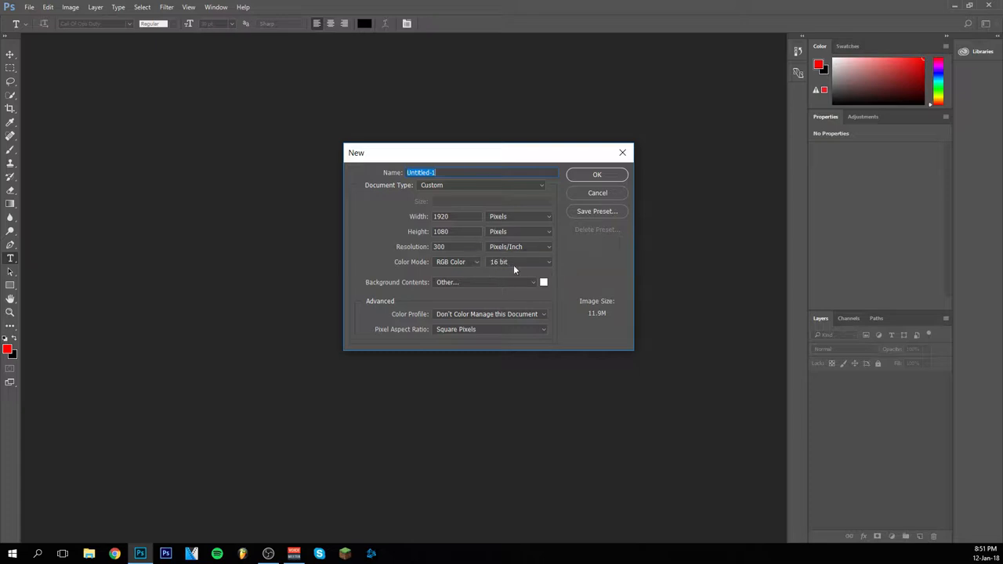
{"action": "mouse_move", "coordinate": [584, 272]}
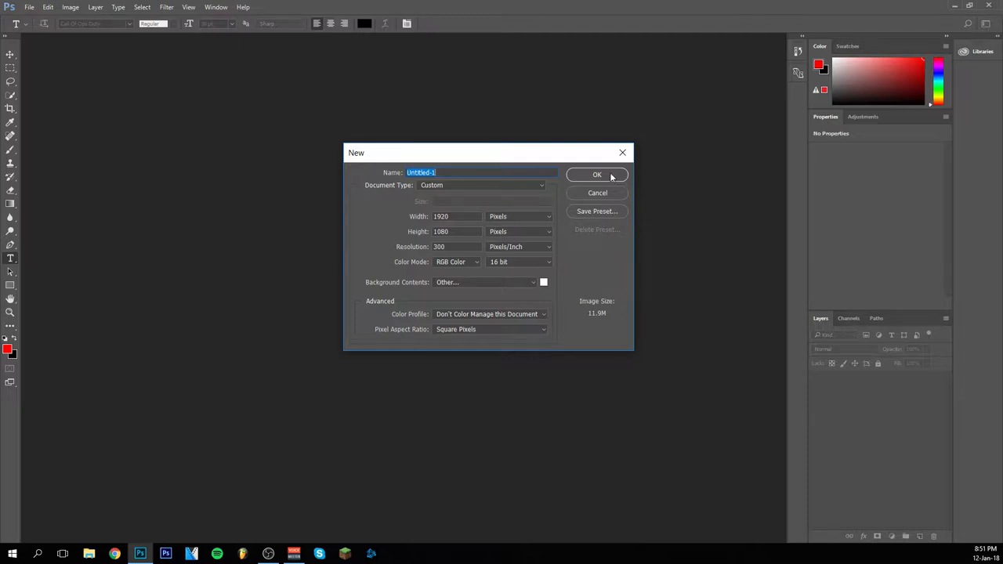
{"action": "left_click", "coordinate": [597, 174]}
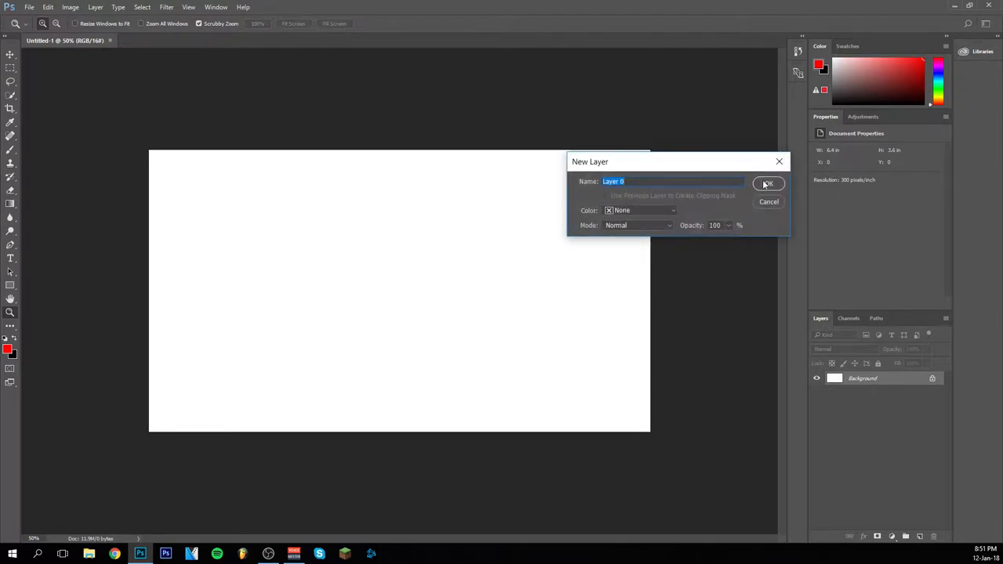
{"action": "left_click", "coordinate": [768, 183]}
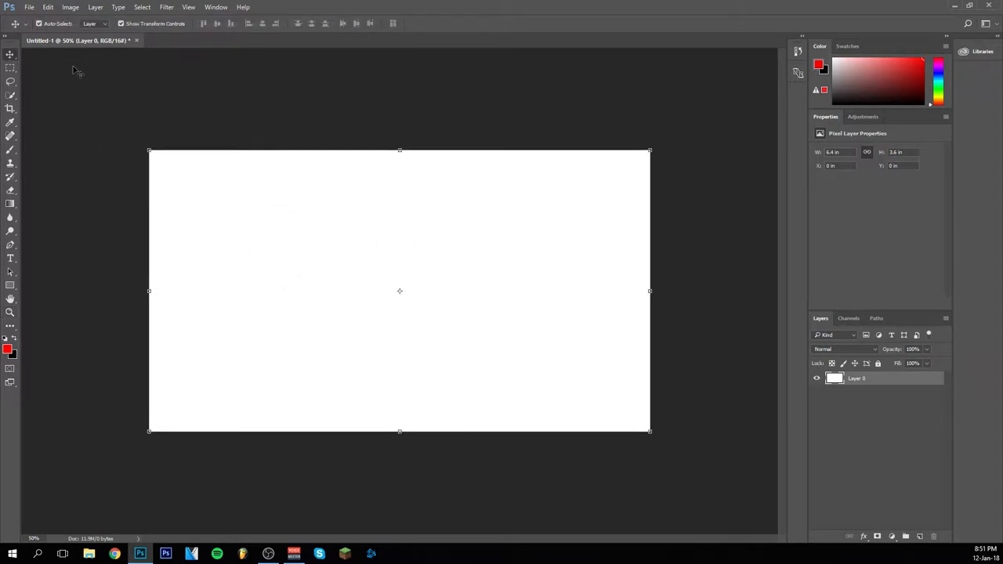
Step: Embed the WWII soldiers image and scale it up proportionally to fill the canvas
{"action": "left_click", "coordinate": [29, 7]}
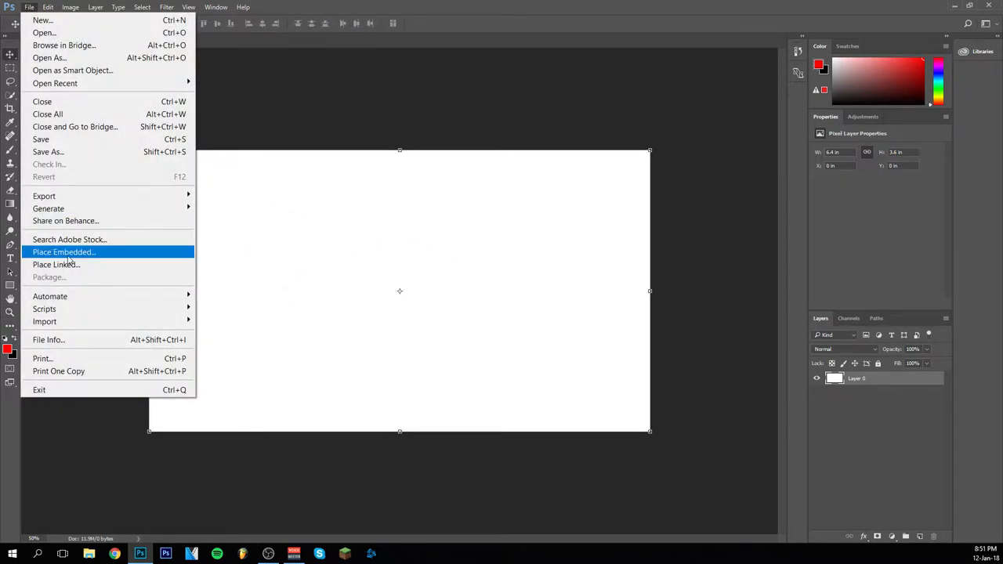
{"action": "left_click", "coordinate": [56, 264]}
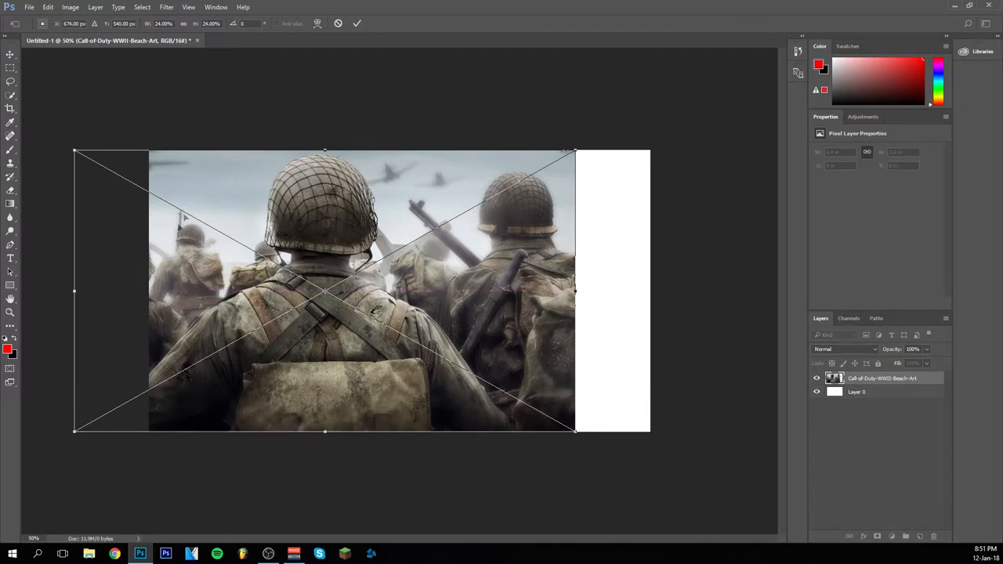
{"action": "mouse_move", "coordinate": [547, 365]}
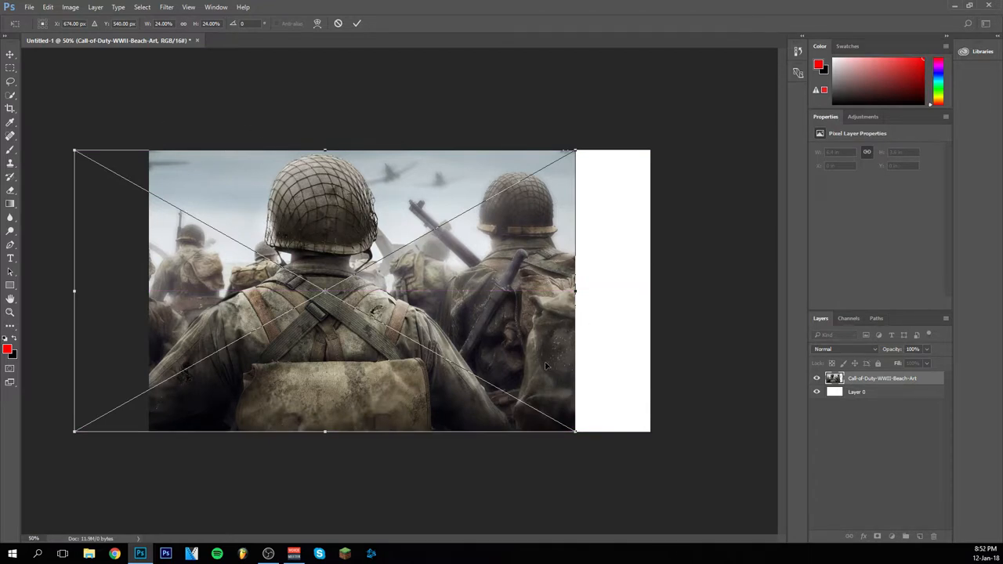
{"action": "mouse_move", "coordinate": [630, 336]}
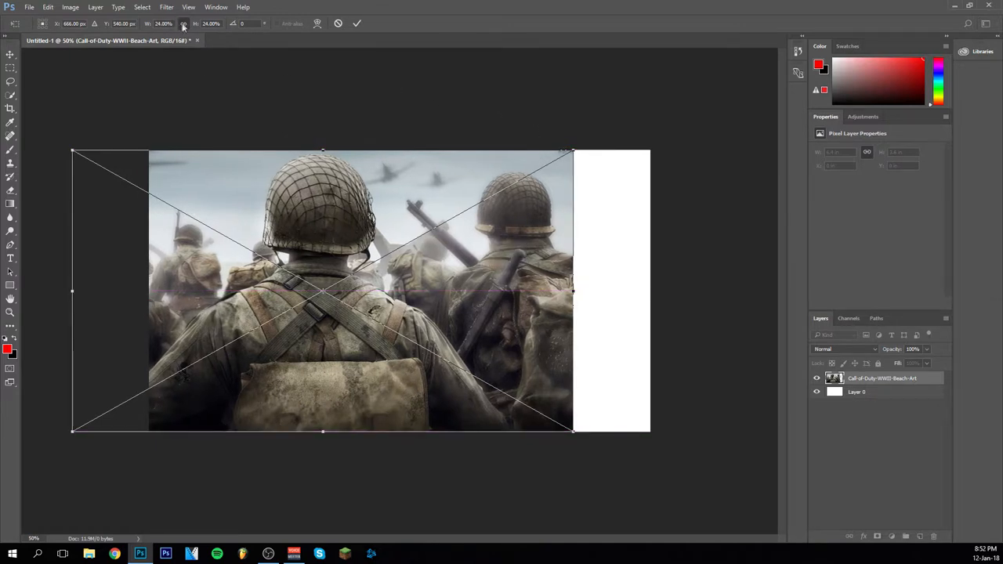
{"action": "left_click_drag", "start_coordinate": [572, 150], "coordinate": [603, 131]}
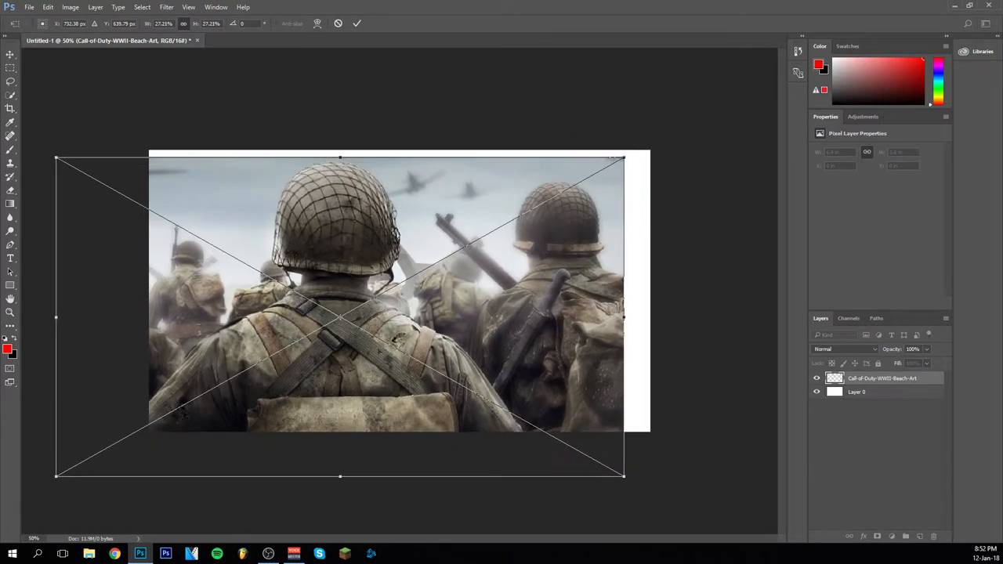
{"action": "left_click_drag", "start_coordinate": [623, 159], "coordinate": [684, 123]}
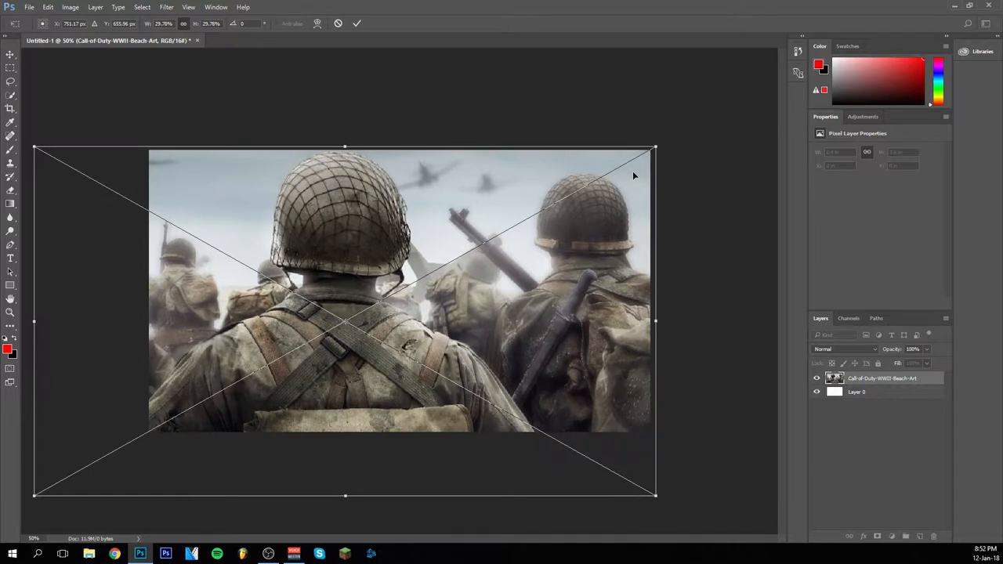
Step: Place the Call of Duty WWII logo as a linked layer in the upper left
{"action": "left_click", "coordinate": [29, 7]}
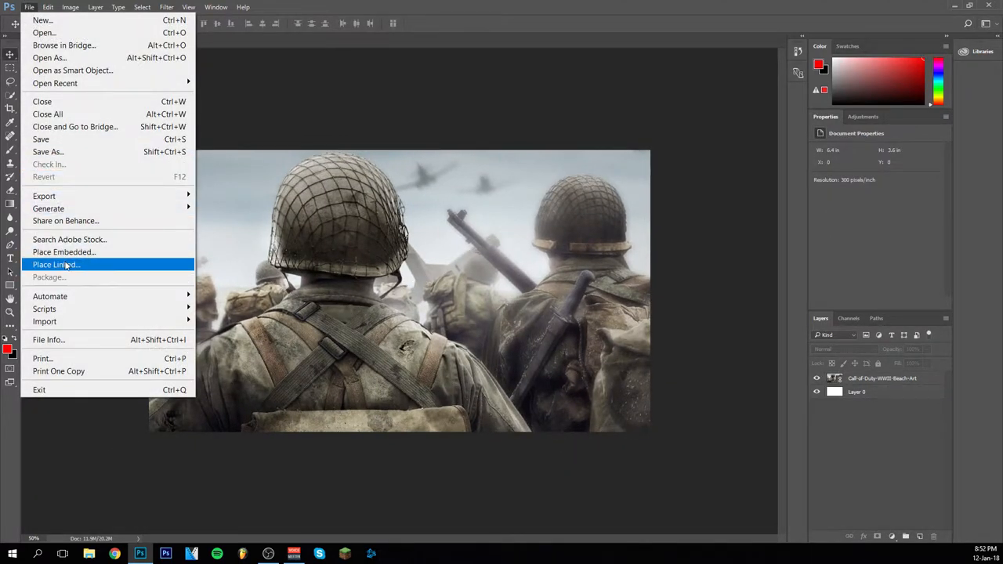
{"action": "left_click", "coordinate": [55, 264]}
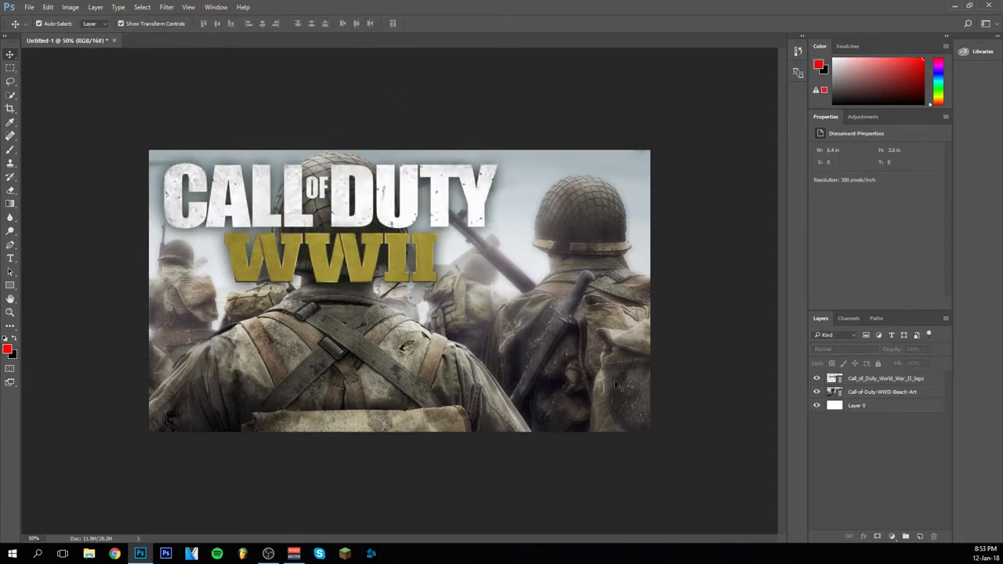
Step: Set the foreground colour to white and type 'PART' as a new text layer
{"action": "left_click", "coordinate": [7, 350]}
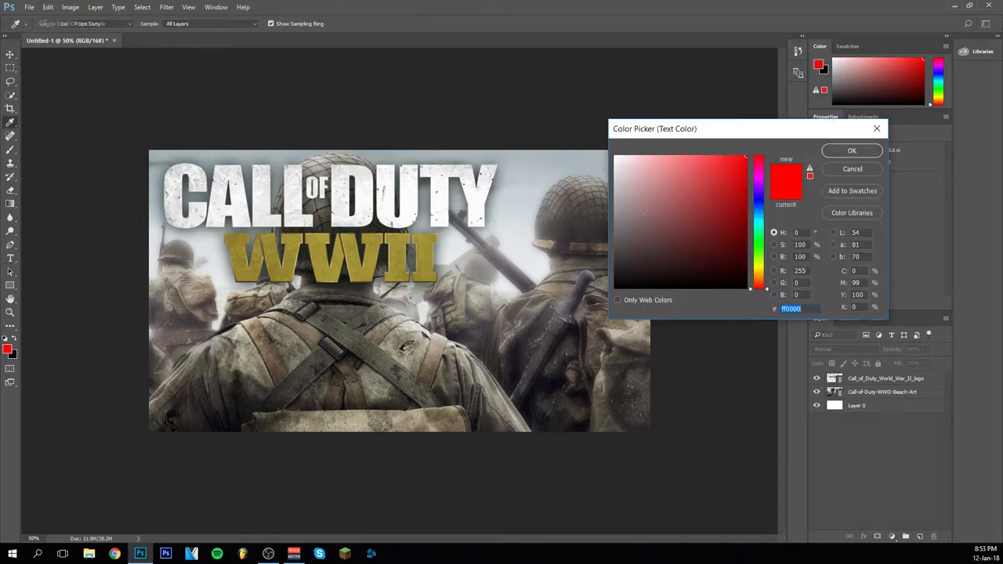
{"action": "left_click", "coordinate": [852, 150]}
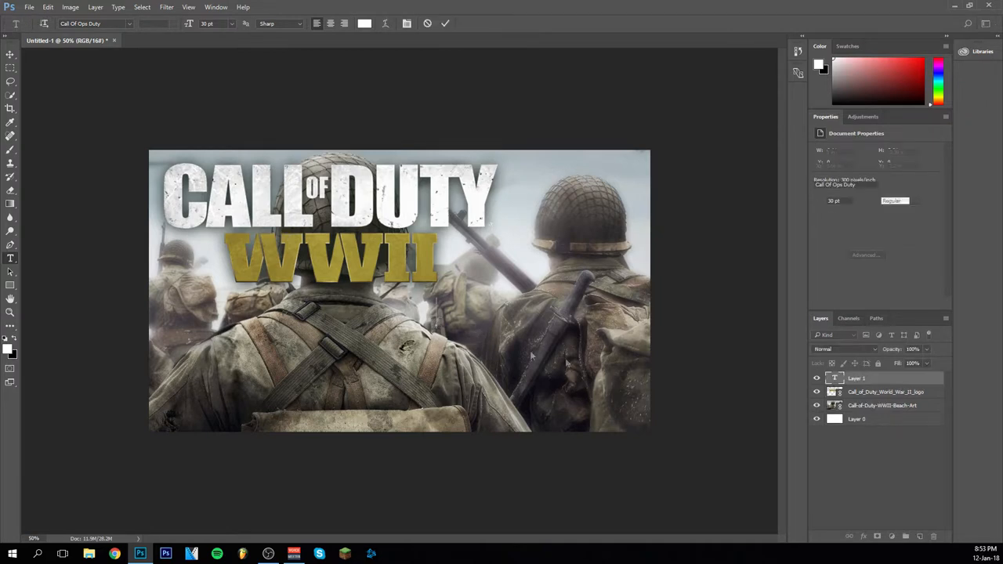
{"action": "type", "text": "GMGG"}
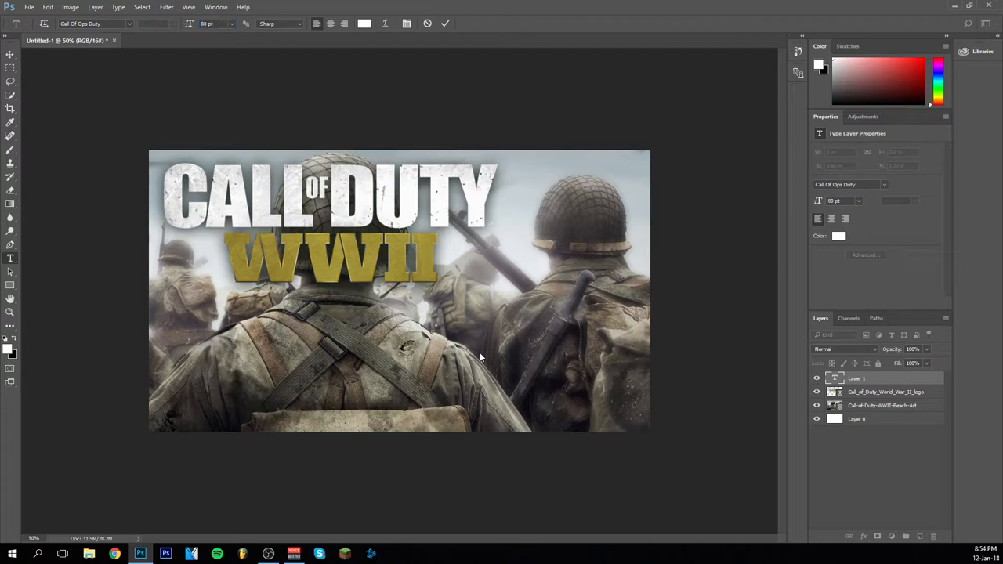
{"action": "type", "text": "PART 1"}
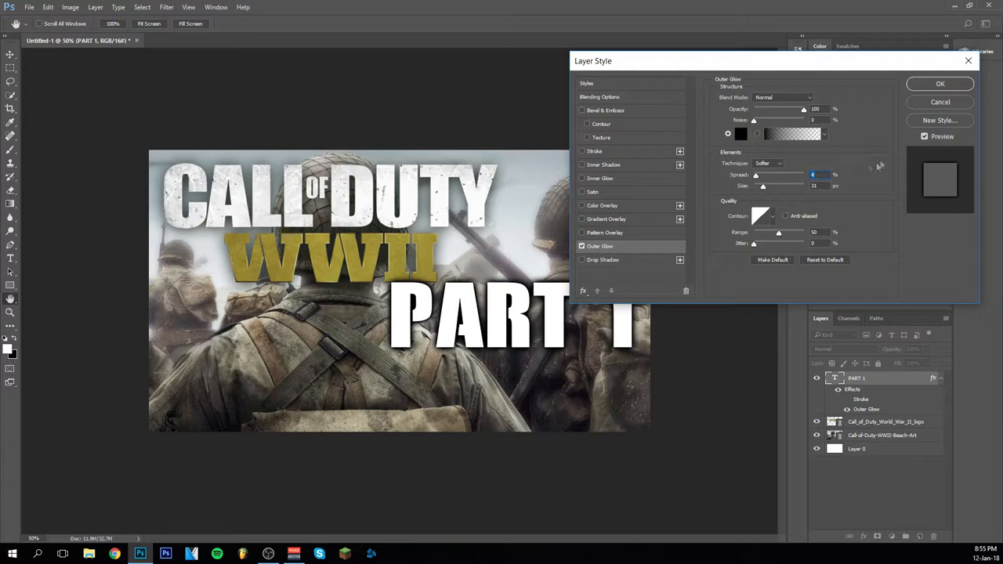
Step: Apply a black Outer Glow layer style to the PART 1 text
{"action": "left_click", "coordinate": [939, 84]}
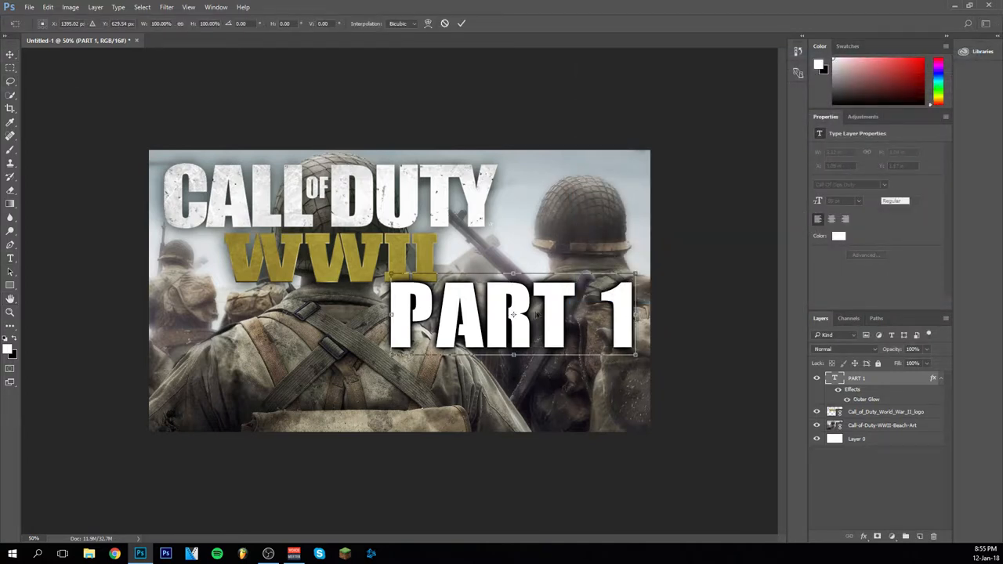
Step: Drag the PART 1 text down toward the bottom right of the thumbnail
{"action": "left_click_drag", "start_coordinate": [513, 314], "coordinate": [528, 363]}
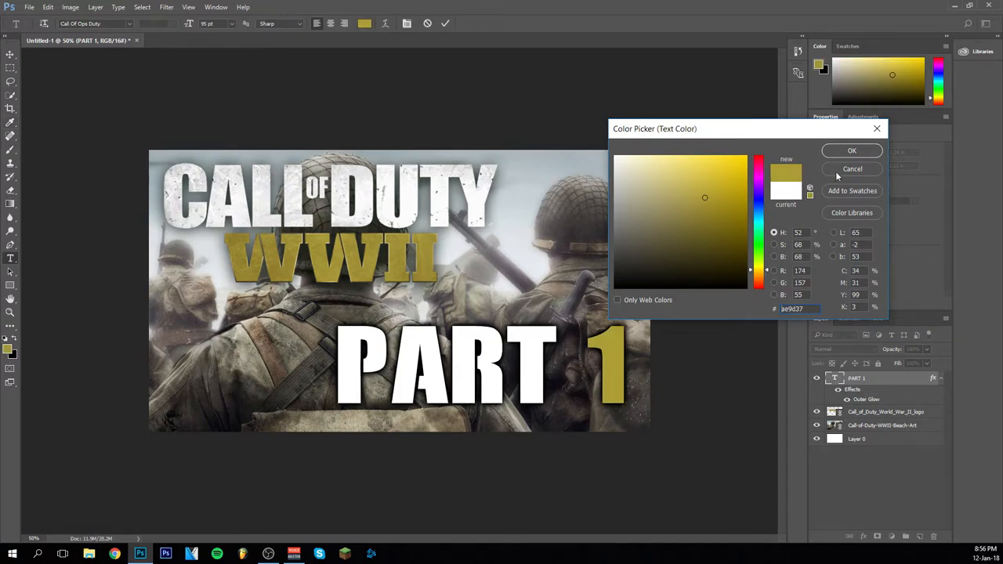
{"action": "left_click", "coordinate": [852, 150]}
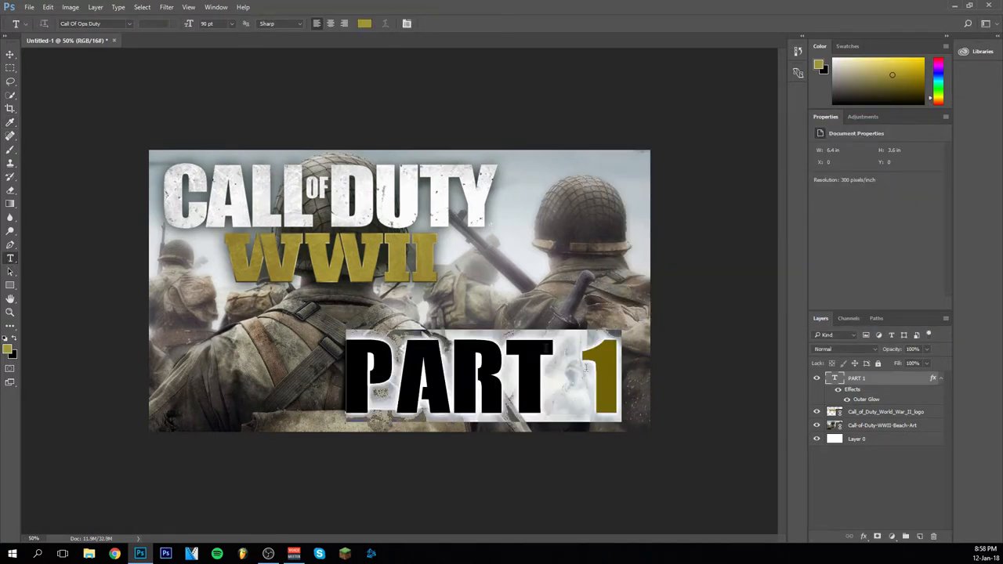
{"action": "left_click", "coordinate": [129, 23]}
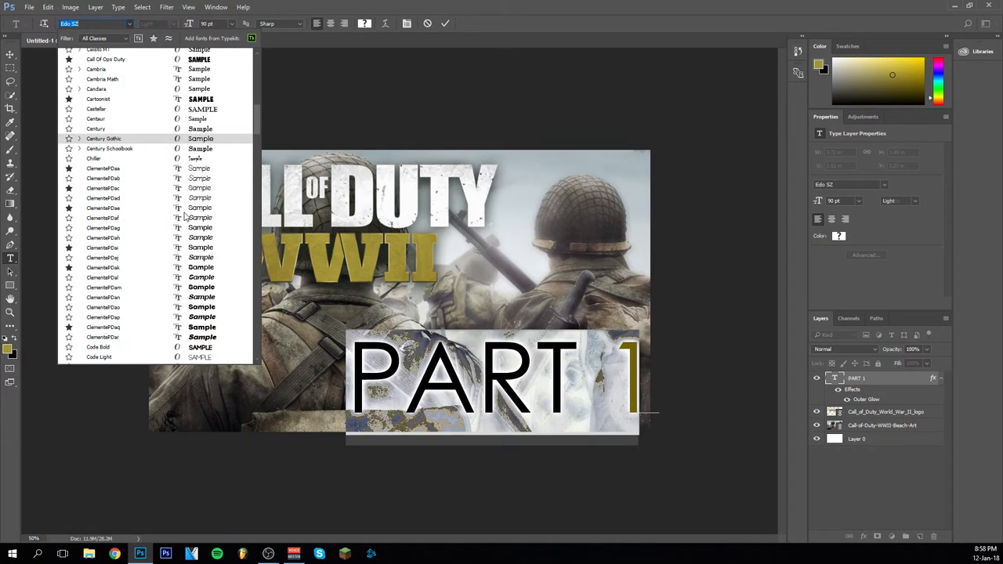
{"action": "scroll", "scroll_direction": "down", "scroll_amount": 3}
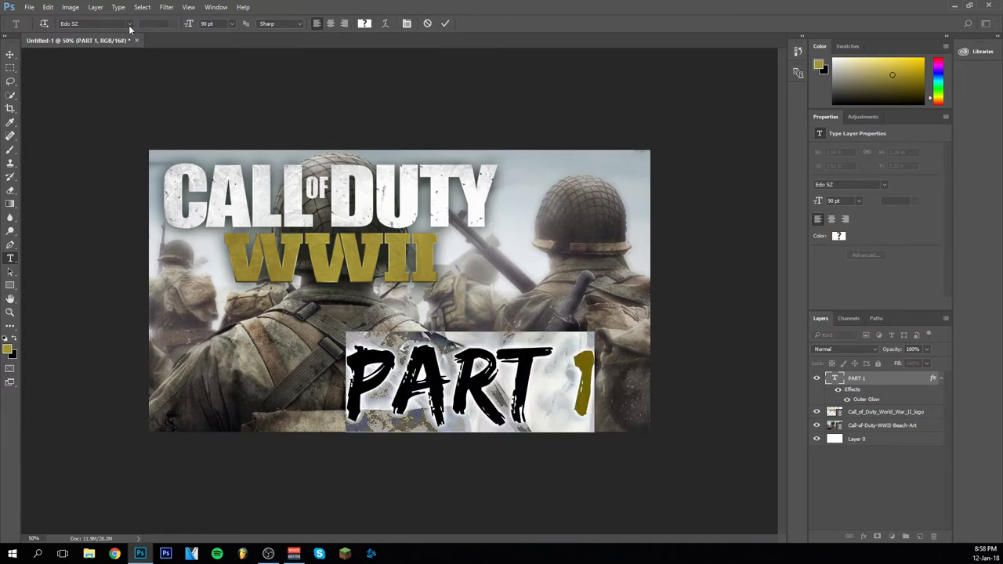
{"action": "left_click", "coordinate": [94, 23]}
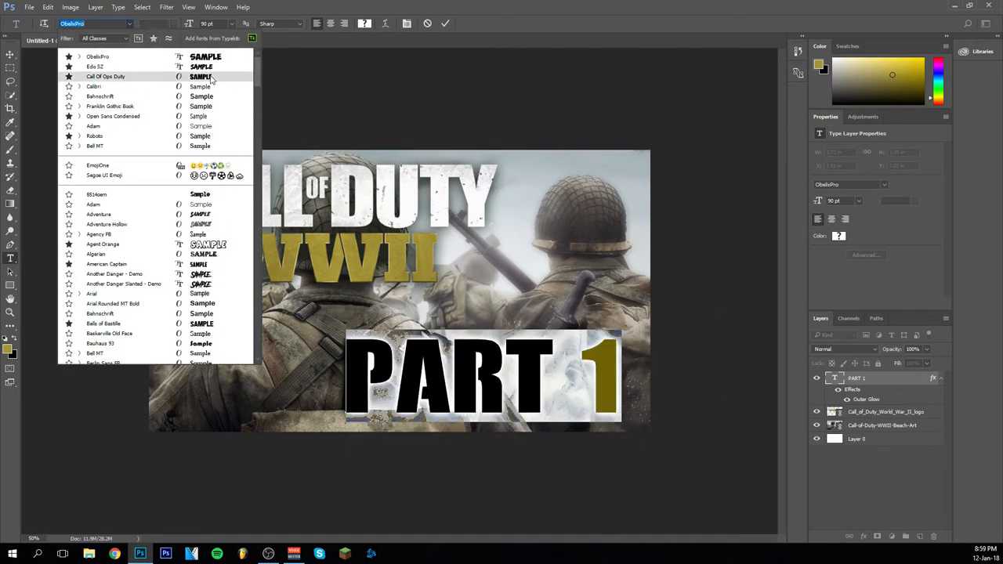
{"action": "left_click", "coordinate": [105, 76]}
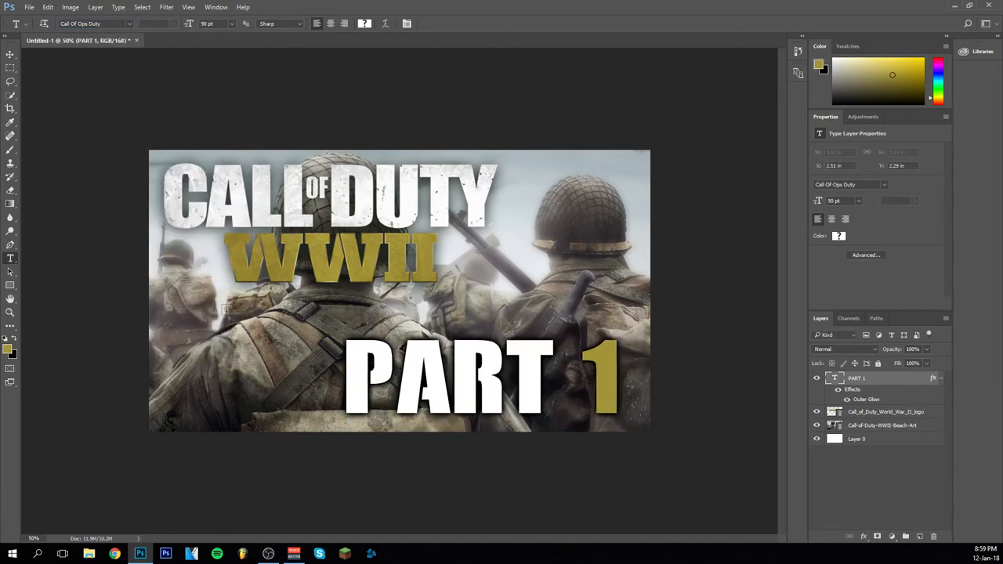